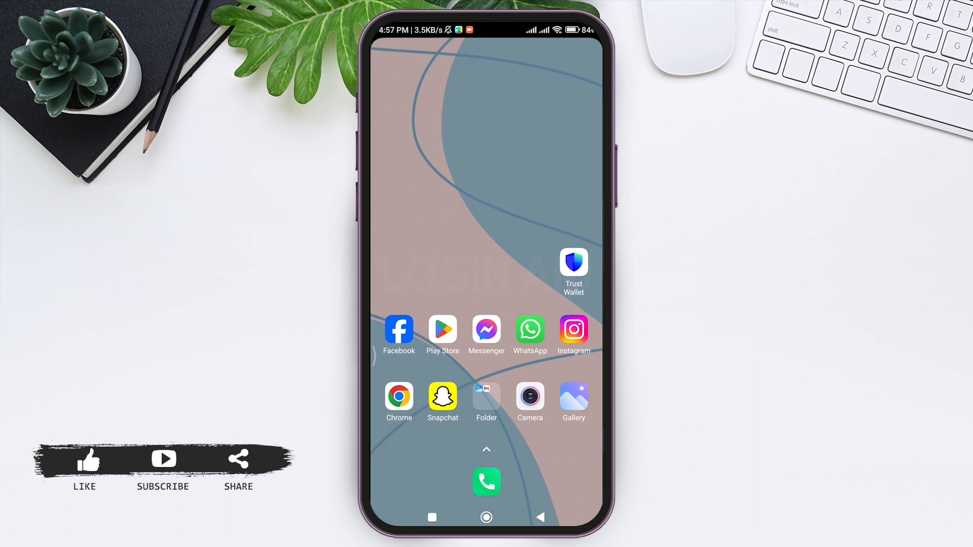
Launch Trust Wallet to its home screen showing a $0.00 balance and asset list.
{"action": "left_click", "coordinate": [573, 264]}
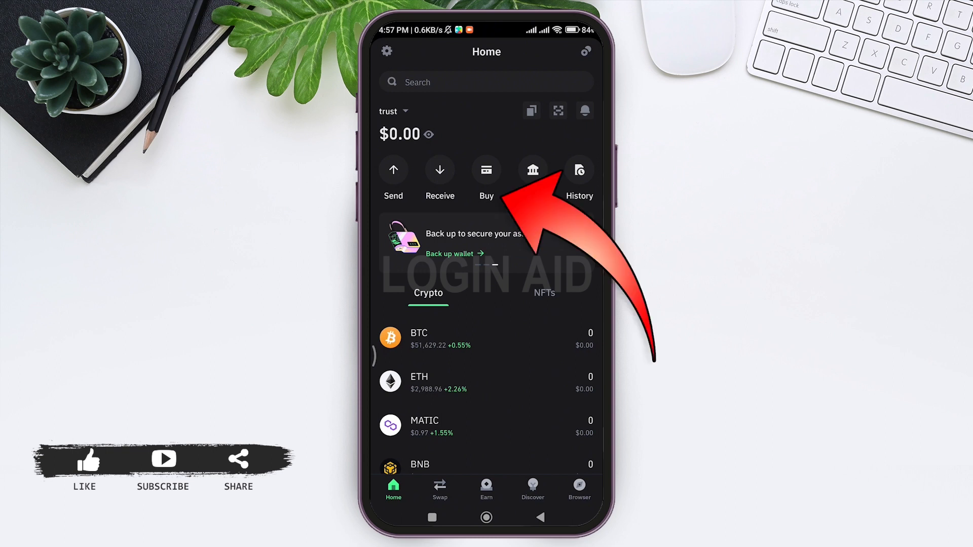
Start a Buy, search 'usdt' and choose USDT on the Ethereum network.
{"action": "left_click", "coordinate": [486, 170]}
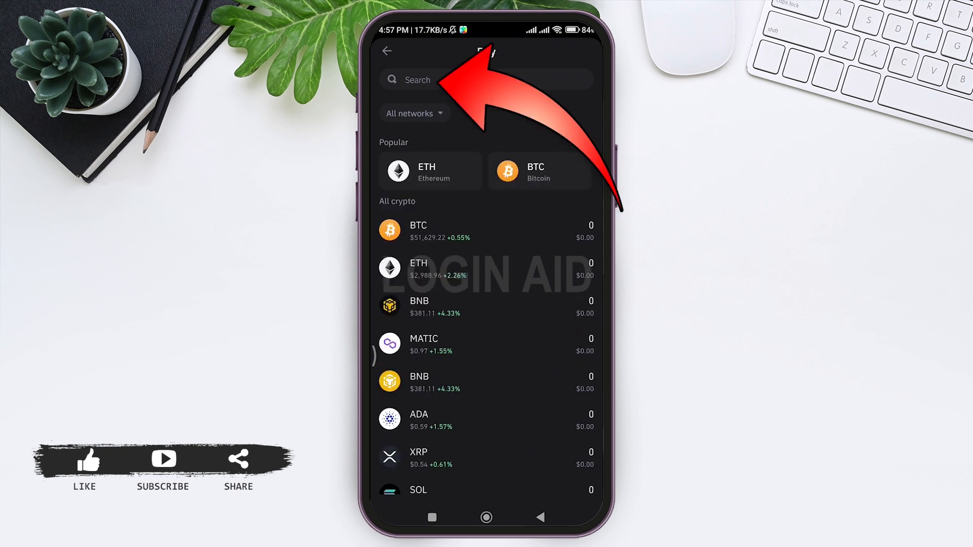
{"action": "left_click", "coordinate": [485, 79]}
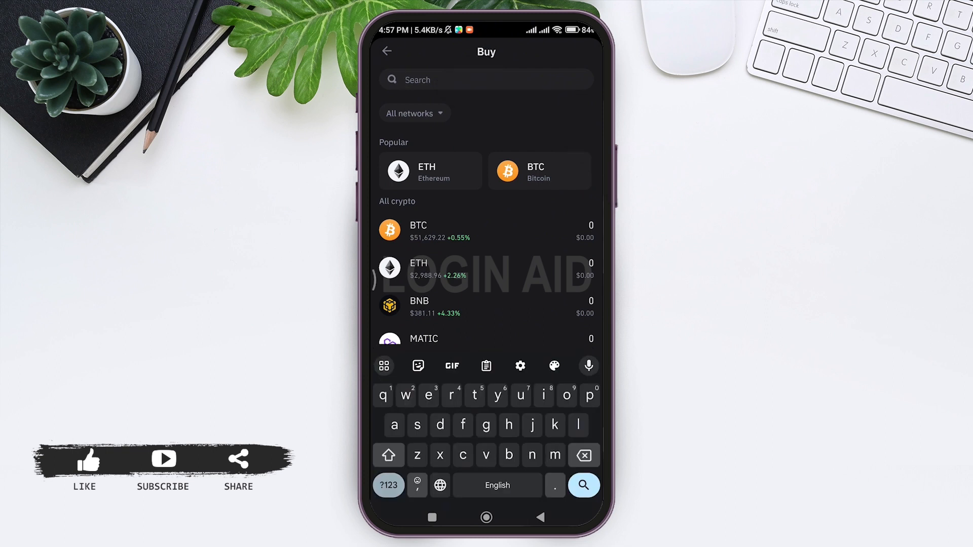
{"action": "type", "text": "usdt"}
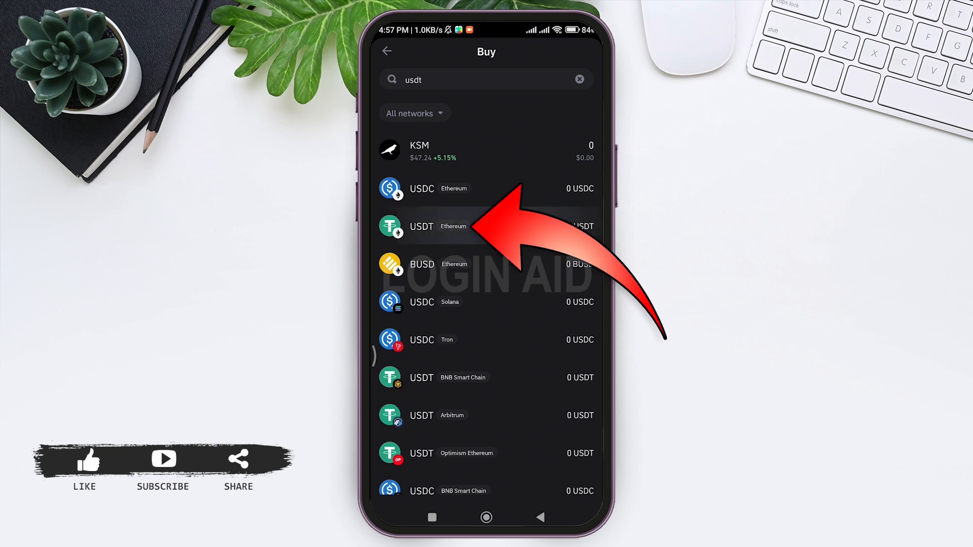
{"action": "left_click", "coordinate": [435, 226]}
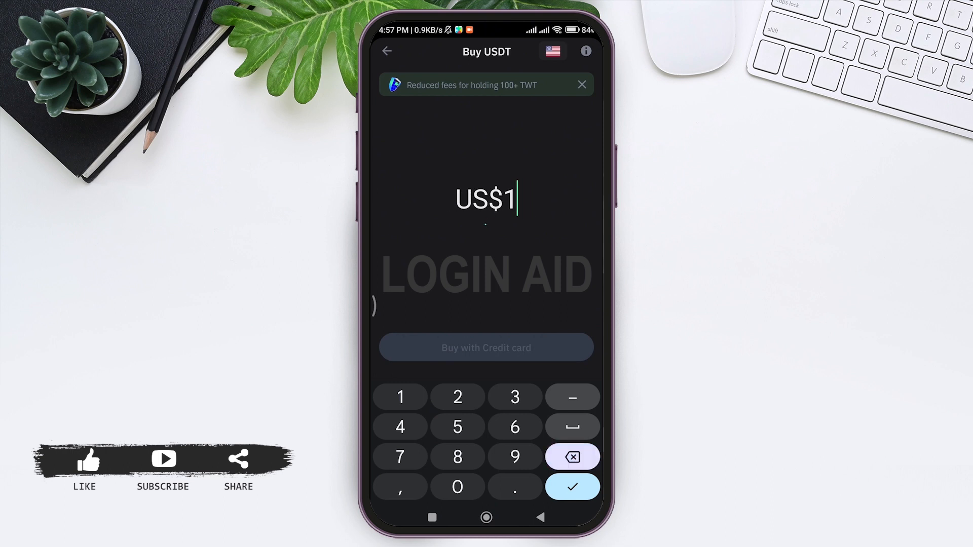
Set the purchase amount to US$50 and bring up the payment method choices.
{"action": "left_click", "coordinate": [457, 486]}
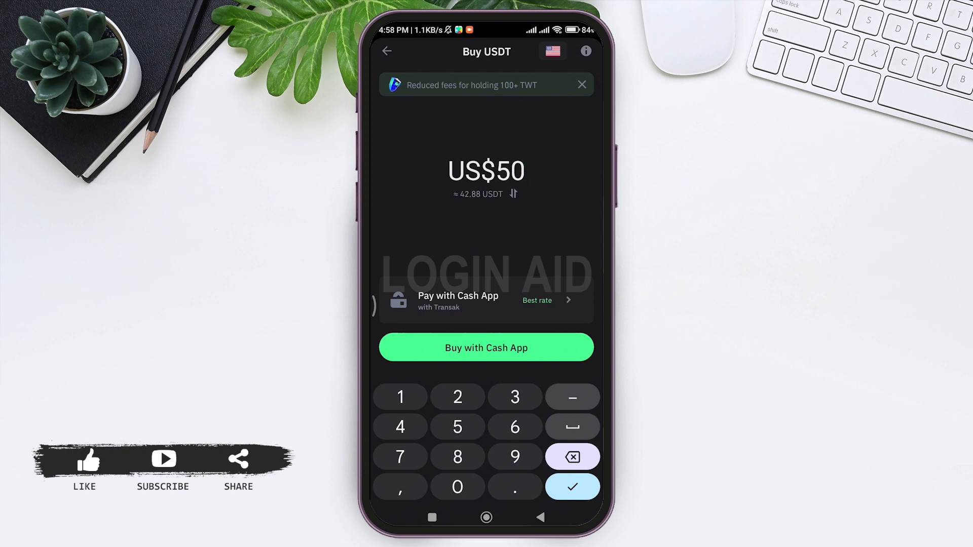
{"action": "left_click", "coordinate": [552, 51]}
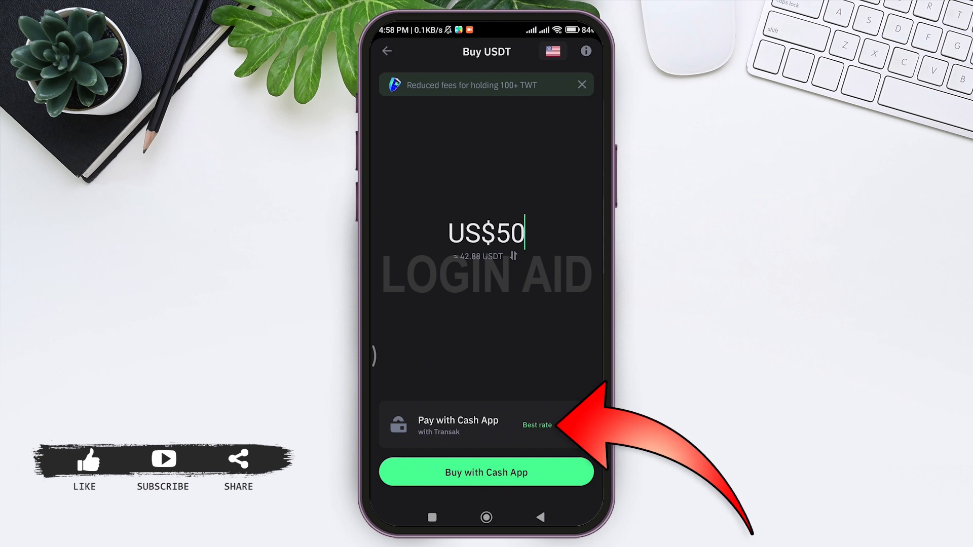
{"action": "left_click", "coordinate": [458, 424]}
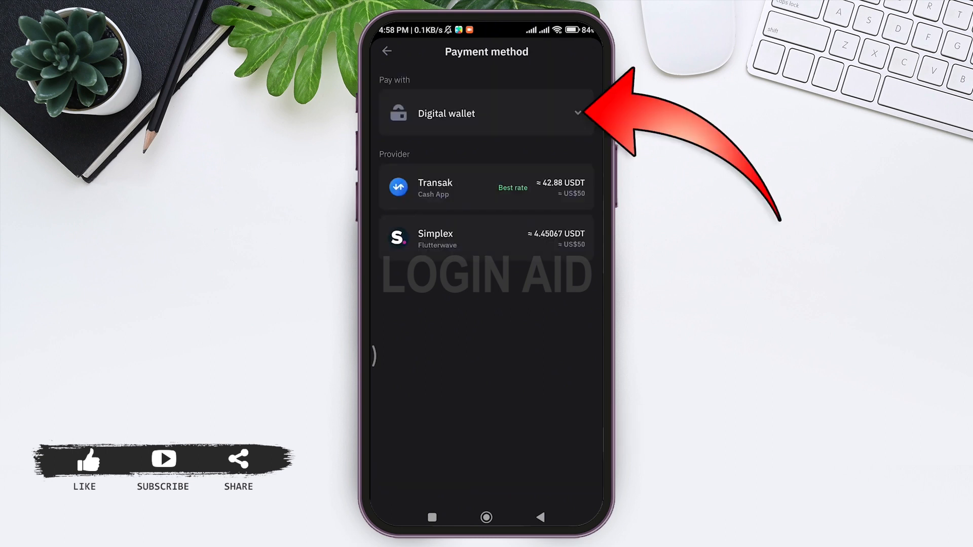
Choose Credit card via MoonPay and proceed to MoonPay's buy page quoting 41.08 USDT.
{"action": "left_click", "coordinate": [485, 113]}
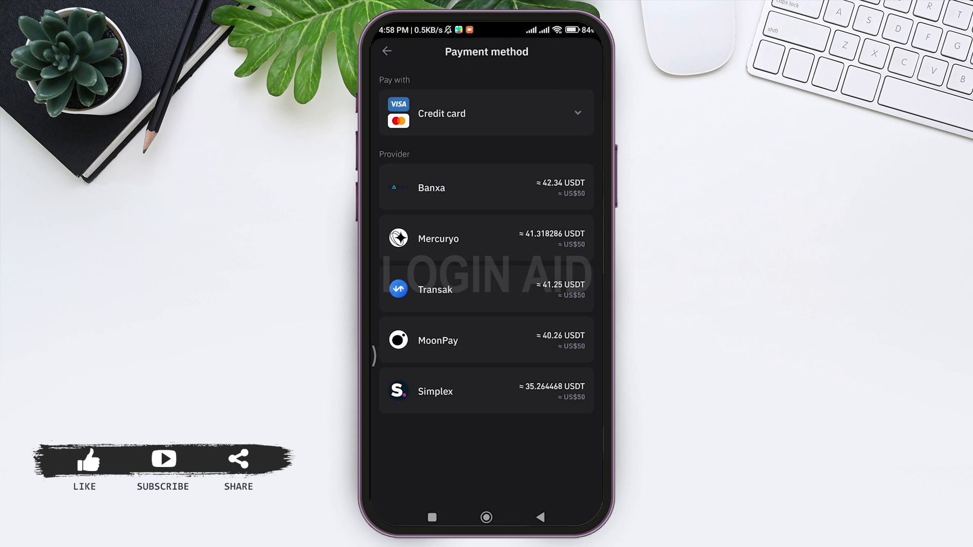
{"action": "left_click", "coordinate": [486, 341]}
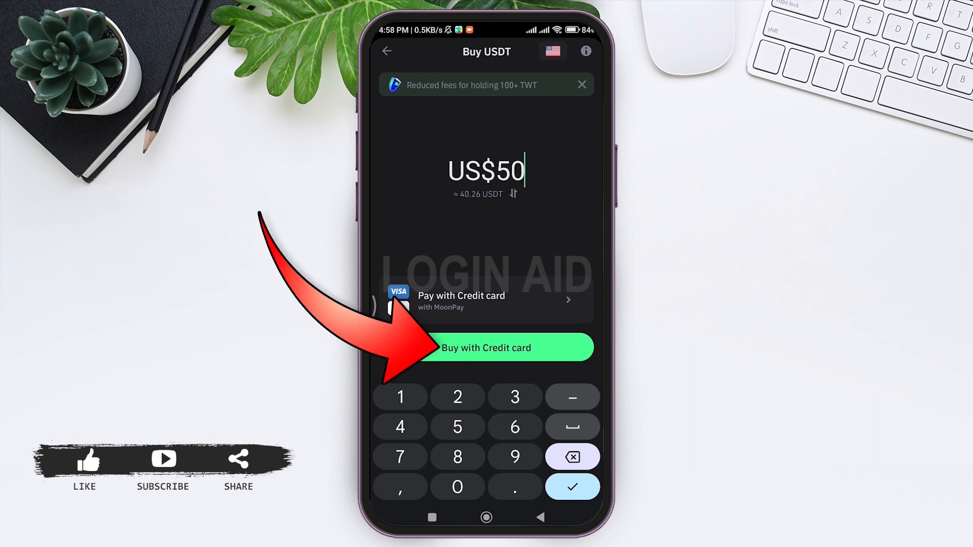
{"action": "left_click", "coordinate": [487, 347]}
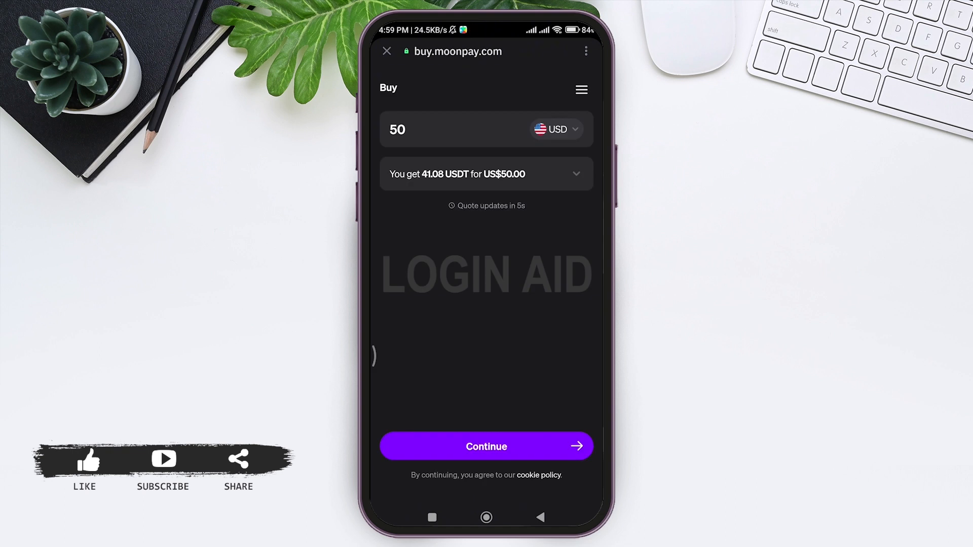
Accept the US$50 quote, enter the email 'hann' and submit it at MoonPay checkout.
{"action": "left_click", "coordinate": [485, 446]}
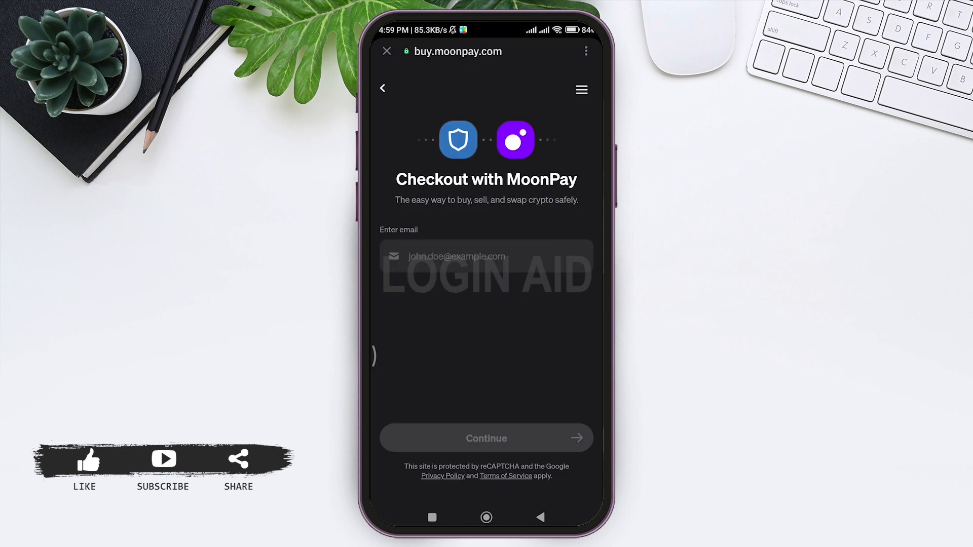
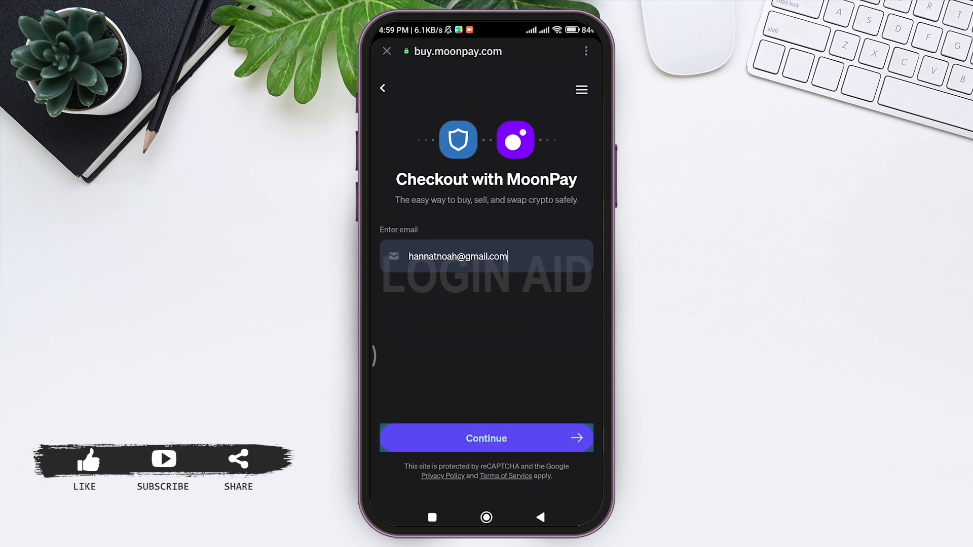
{"action": "left_click", "coordinate": [387, 50]}
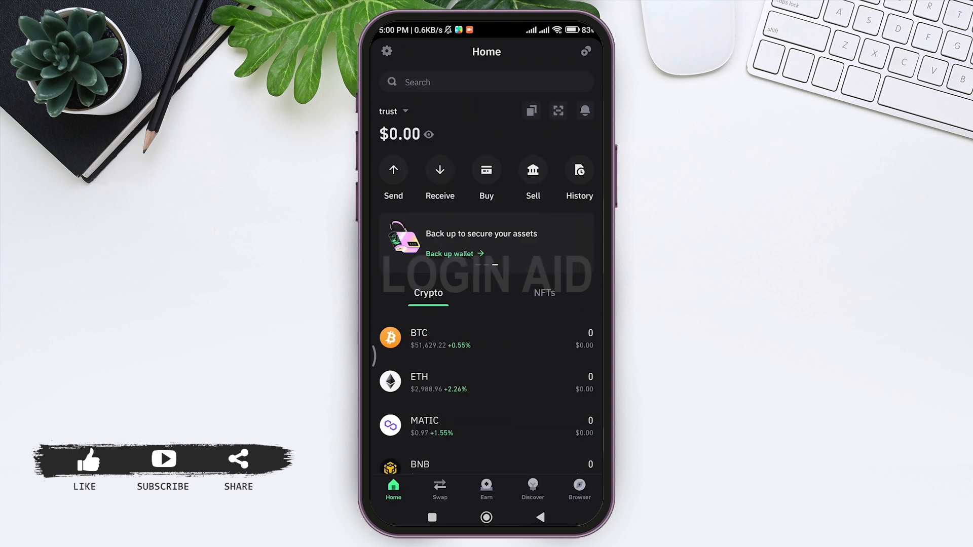